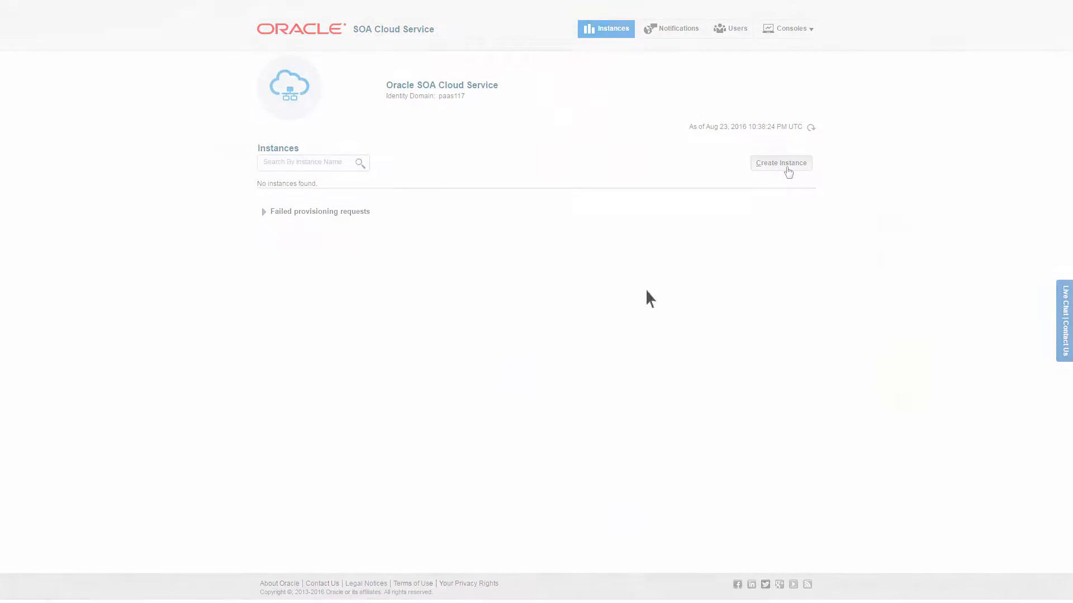
Step: Begin a new instance as a SOA Cluster and keep the Oracle SOA Suite 12.1.3 image
left_click(780, 163)
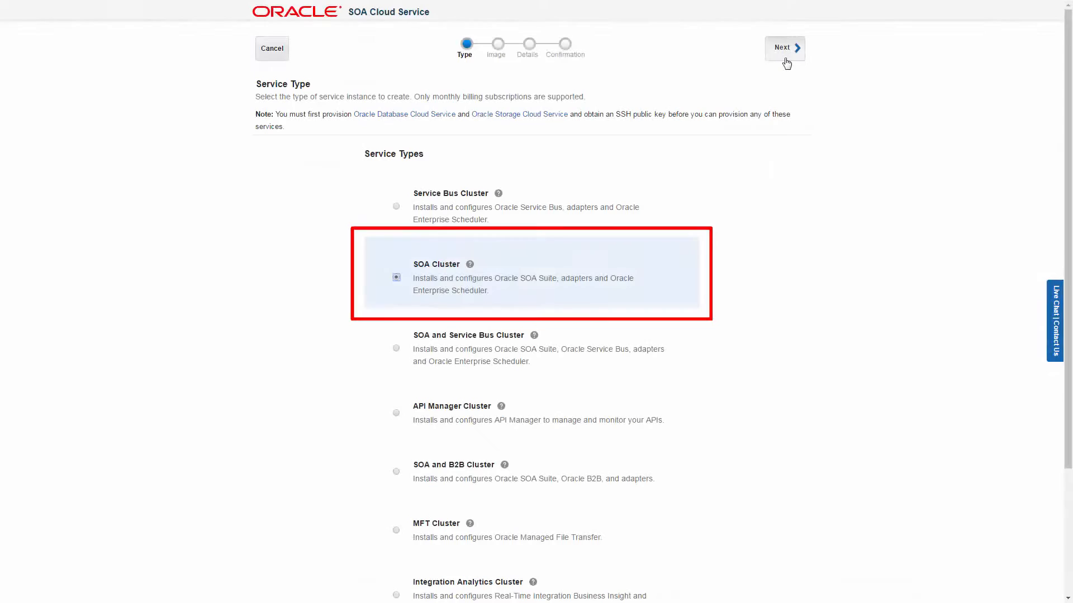
left_click(784, 48)
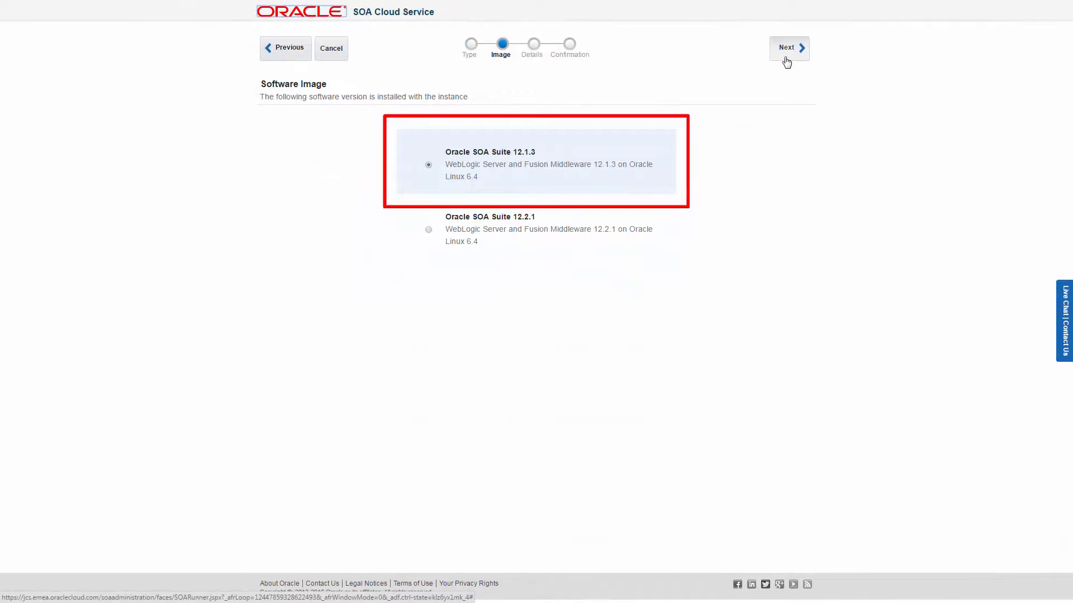
left_click(787, 47)
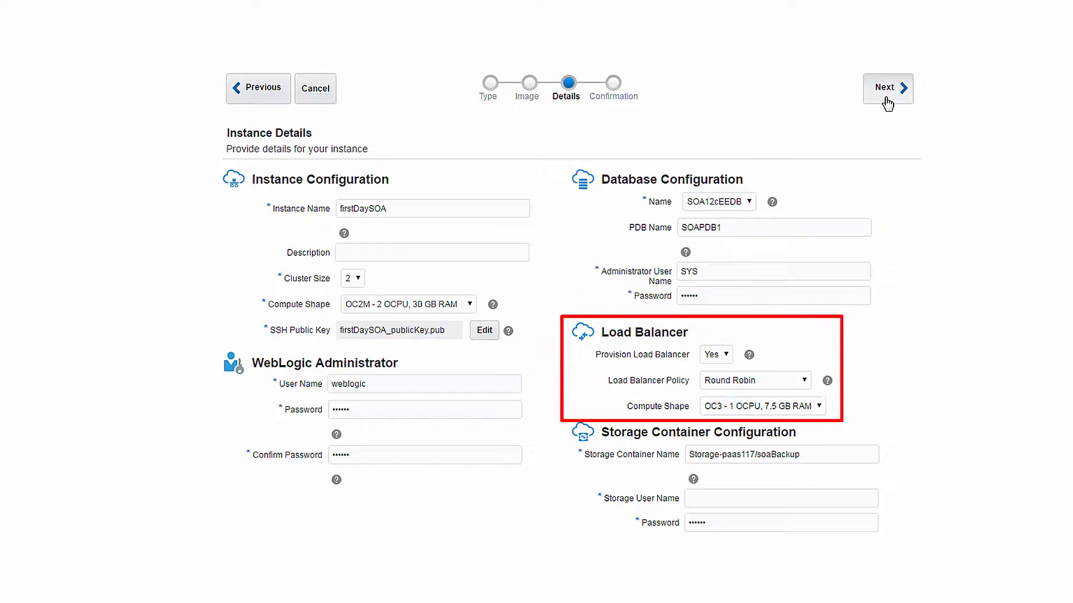
Step: Submit firstDaySOA's details: cluster size 2, load balancer Yes with Round Robin policy
left_click(886, 88)
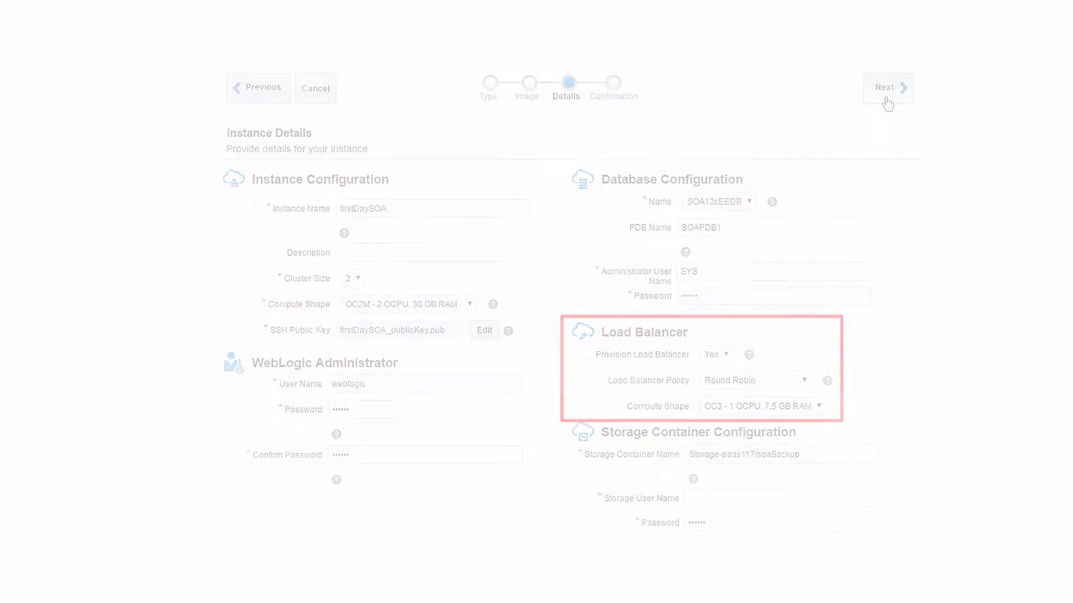